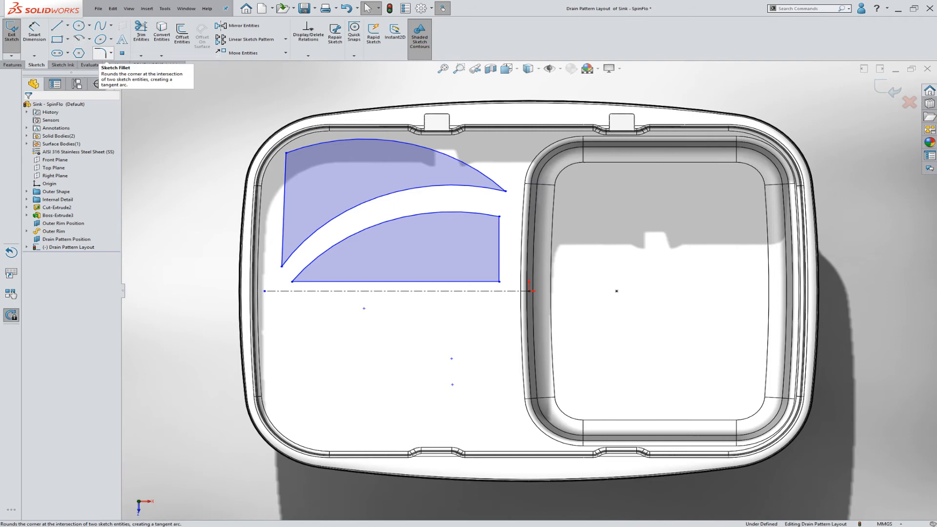
# Round the six corners of the two curved slot profiles with 10 mm sketch fillets
pyautogui.click(99, 52)
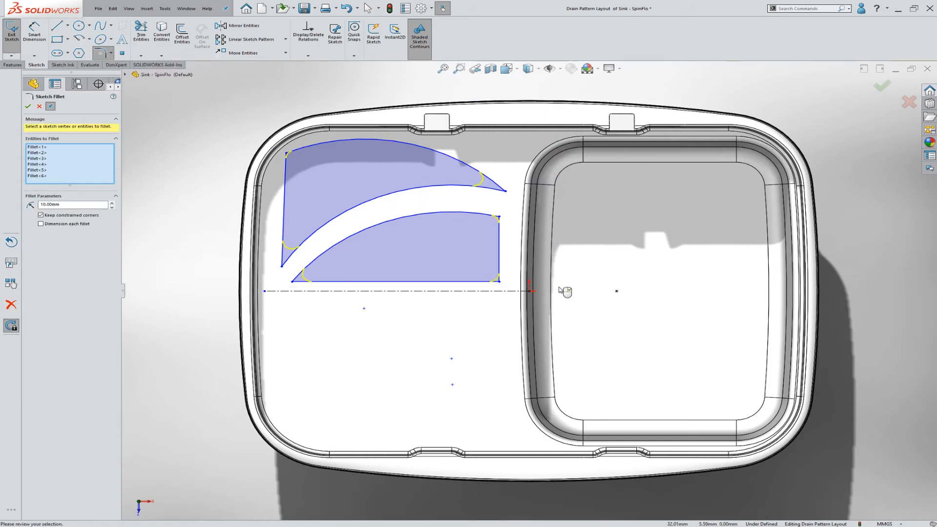
pyautogui.click(242, 25)
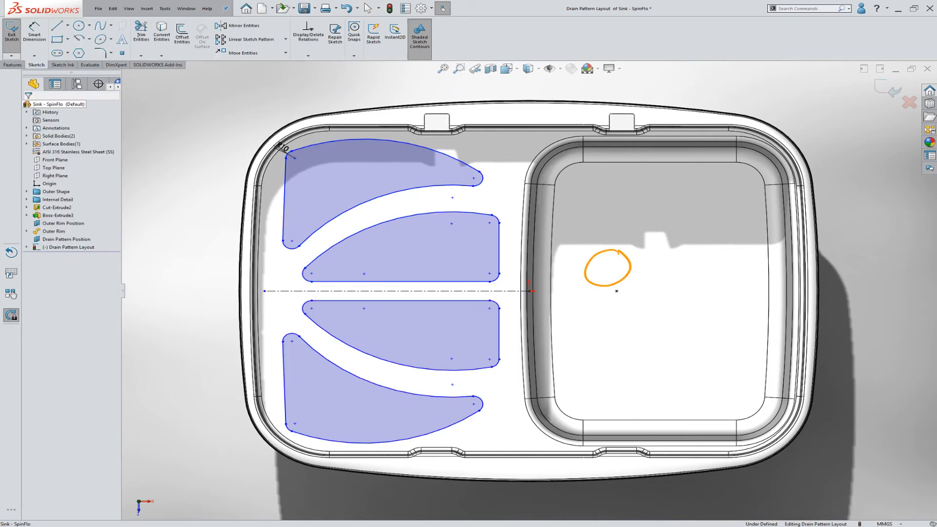
# Draw a small circle in the right sink basin beside the four mirrored rounded slots
pyautogui.click(607, 267)
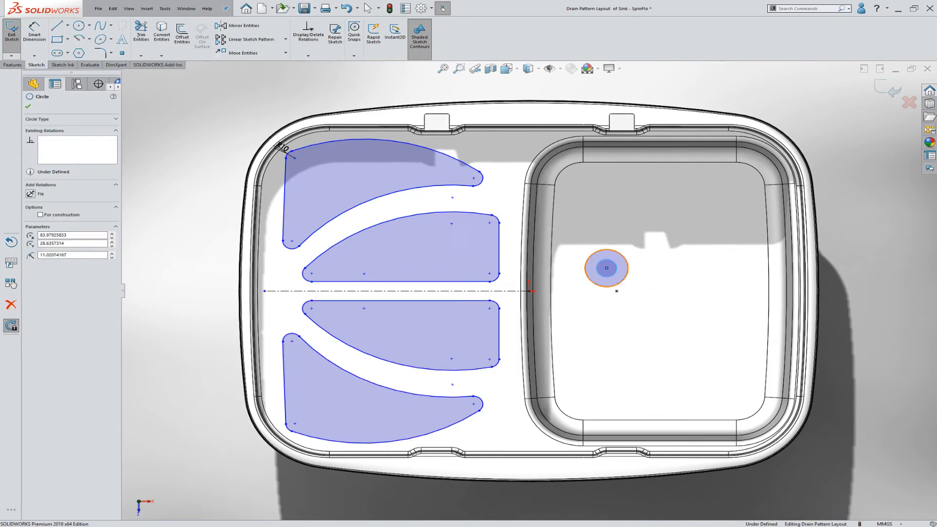